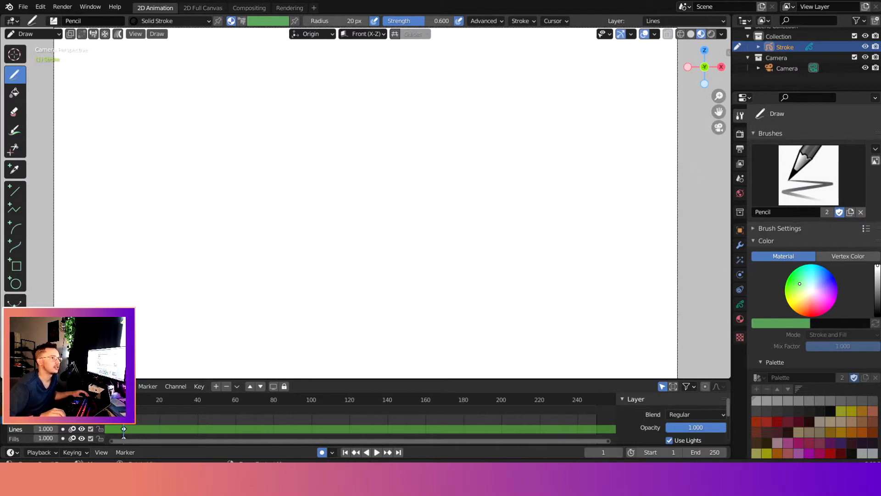
mouse_move(11, 93)
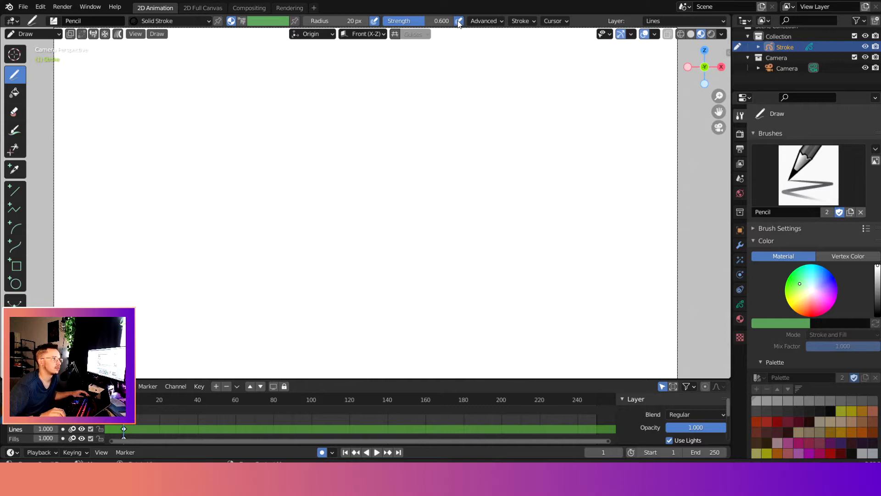
Turn off Strength pressure and draw thick black Z16 lettering in the camera view.
left_click(458, 20)
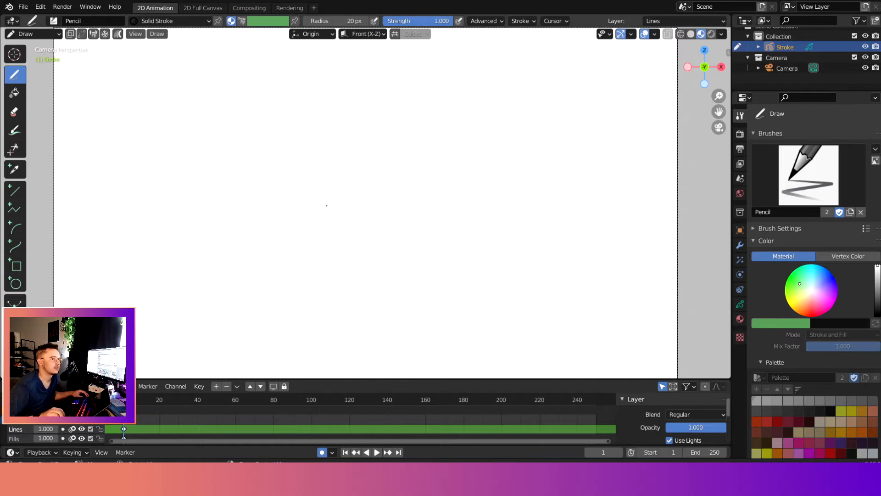
left_click_drag(181, 135, 375, 143)
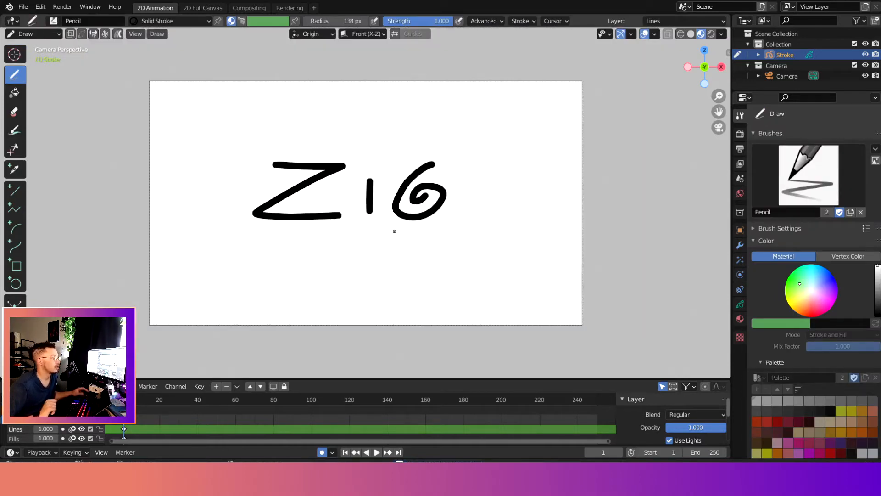
mouse_move(565, 190)
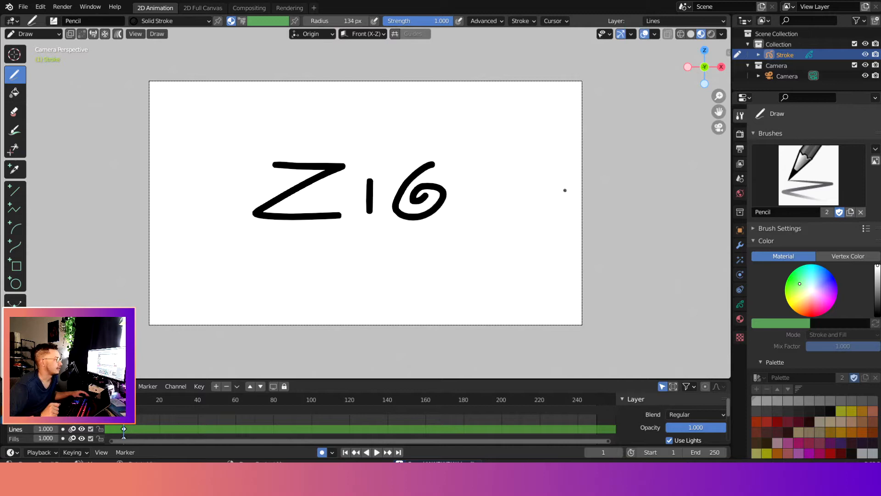
mouse_move(739, 260)
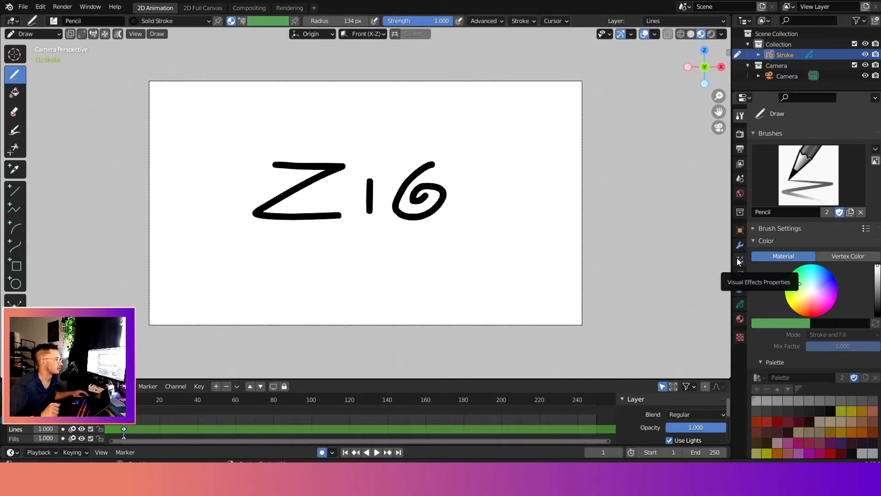
Add a Pixelate visual effect to the Stroke object.
left_click(740, 260)
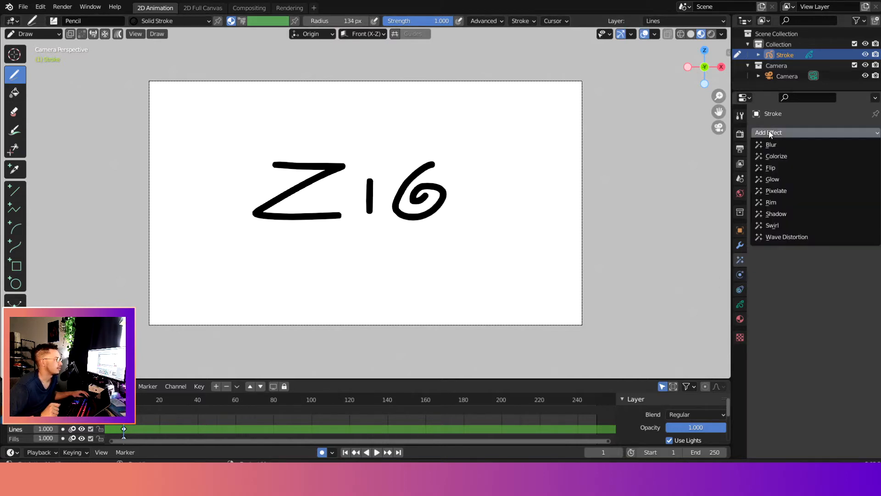
mouse_move(782, 190)
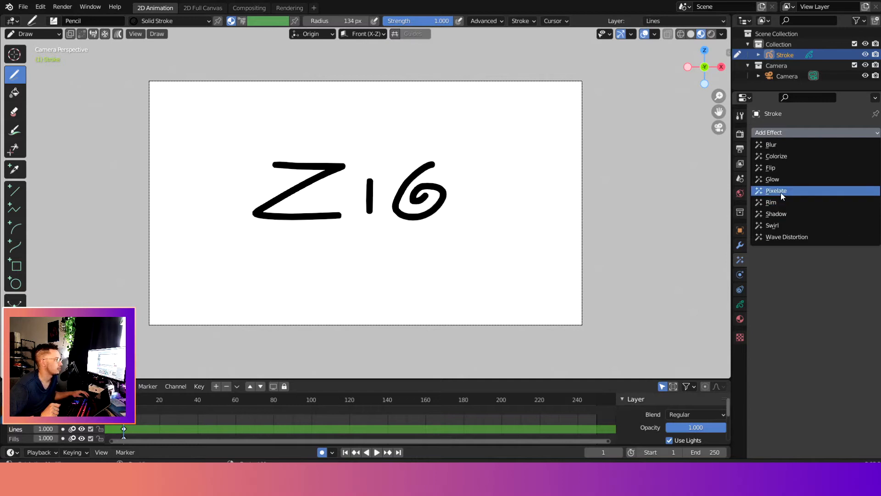
left_click(777, 191)
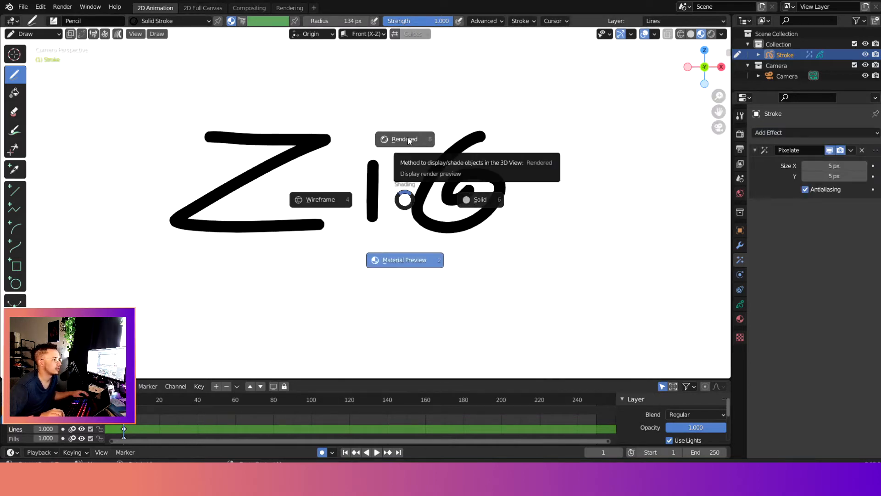
mouse_move(416, 218)
type("25")
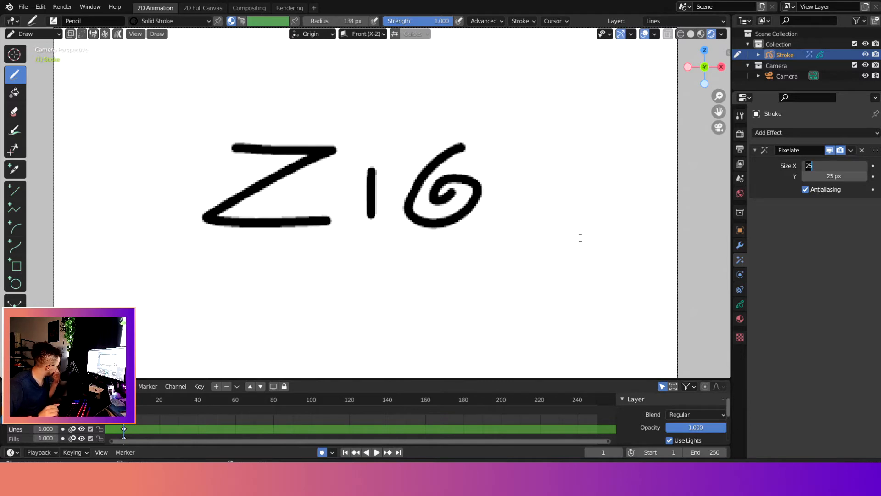
mouse_move(782, 226)
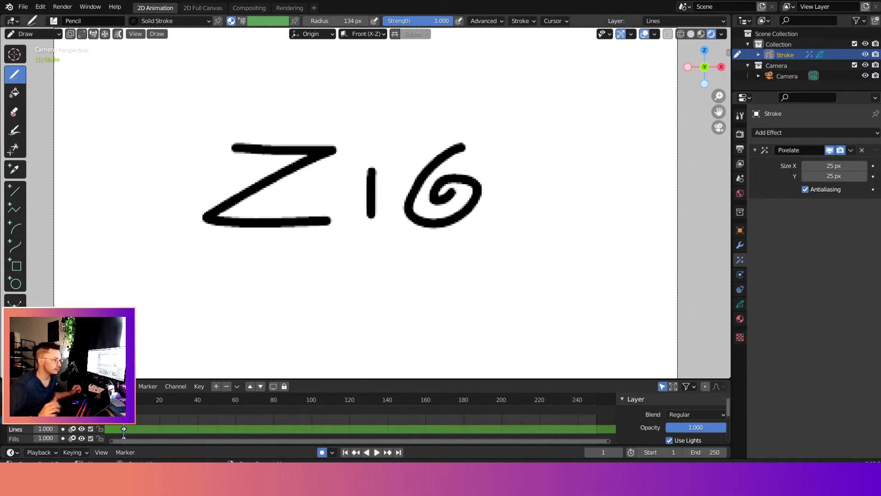
mouse_move(828, 196)
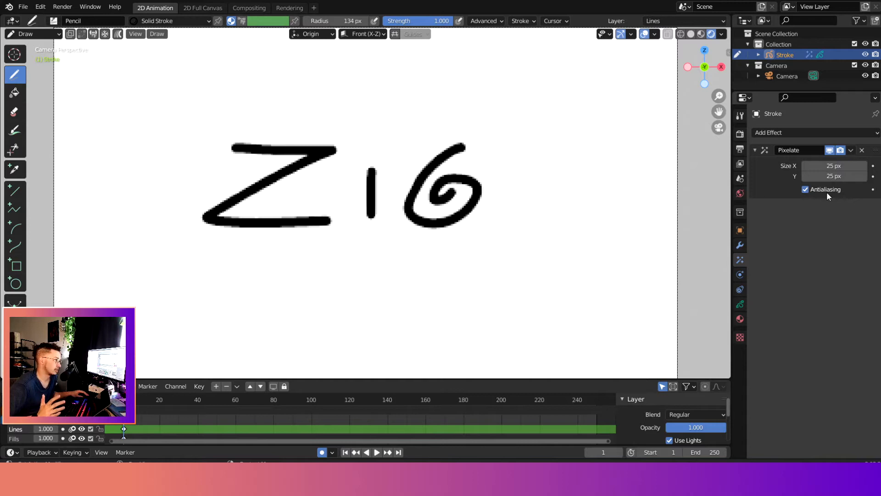
Toggle Pixelate Antialiasing off, back on to compare, and off again.
left_click(804, 190)
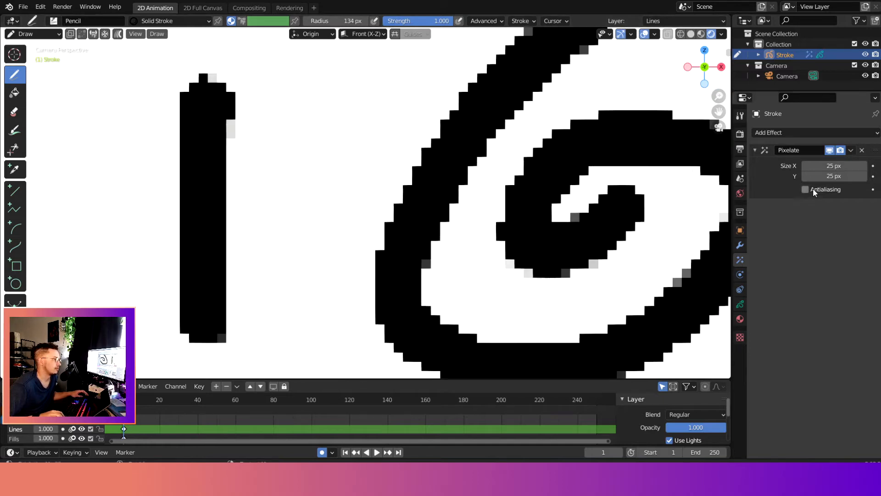
left_click(804, 190)
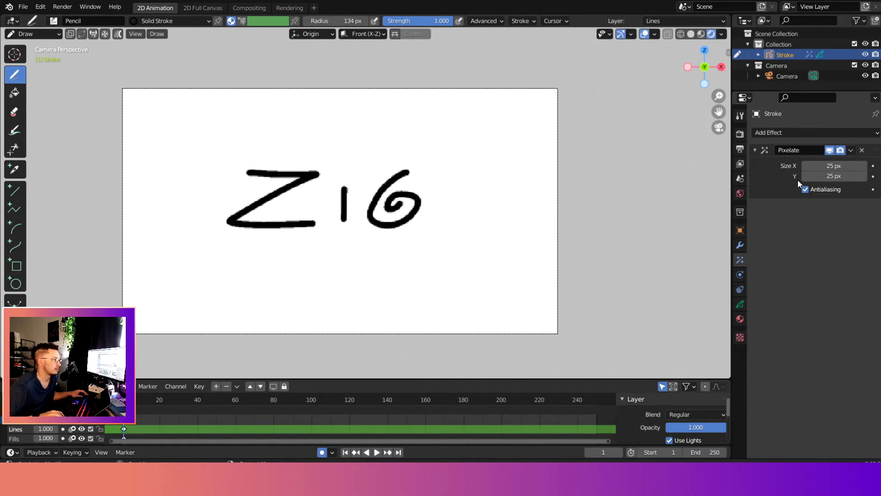
left_click(806, 190)
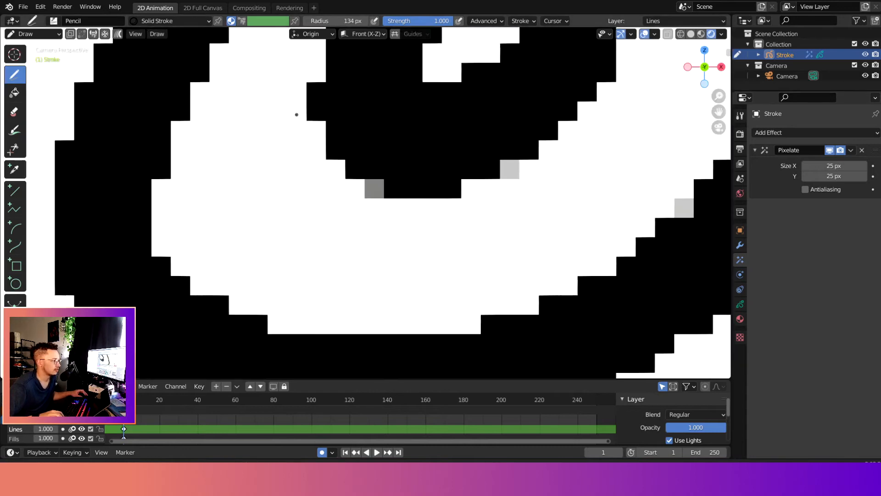
mouse_move(549, 280)
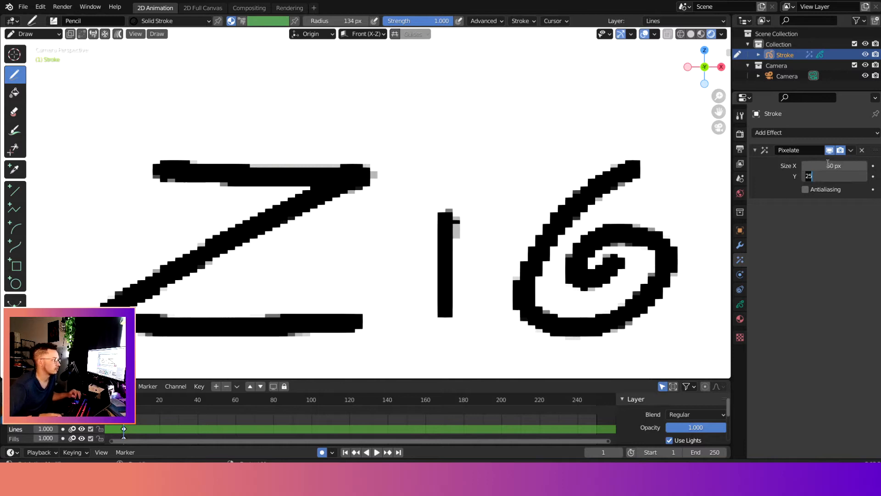
Enter 50 for Pixelate Size Y and adjust Size X to 472 px.
type("50")
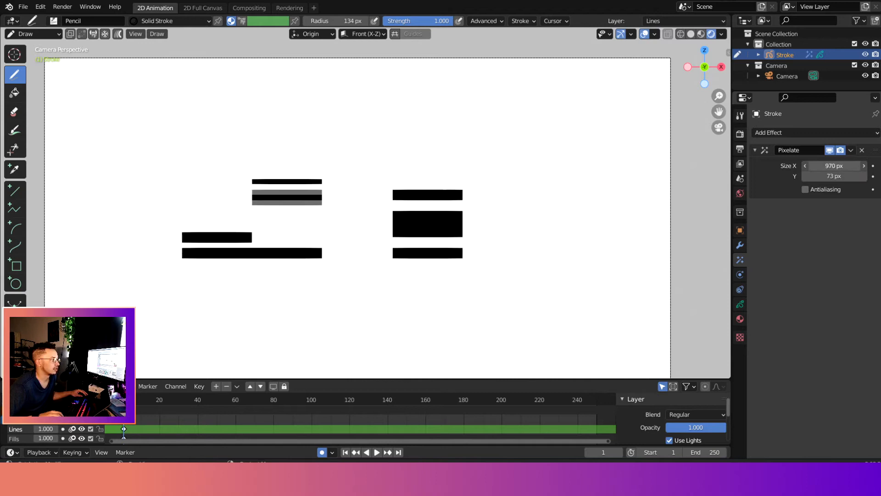
left_click(834, 166)
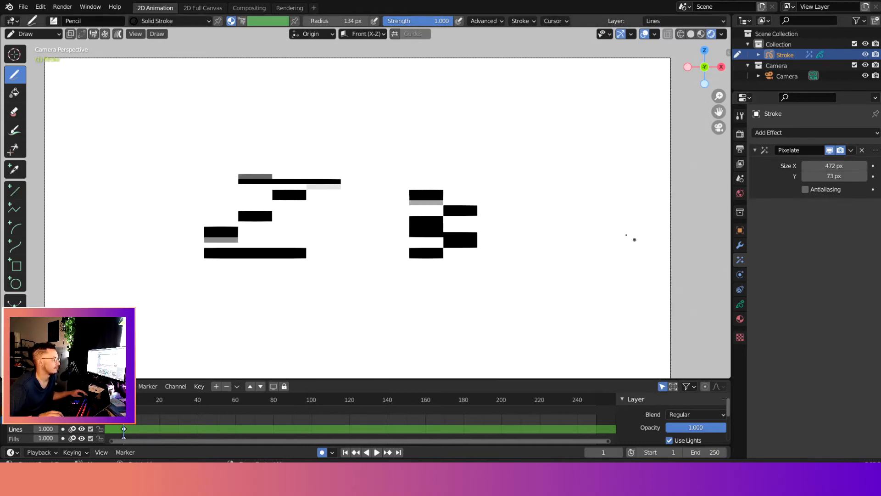
left_click(834, 166)
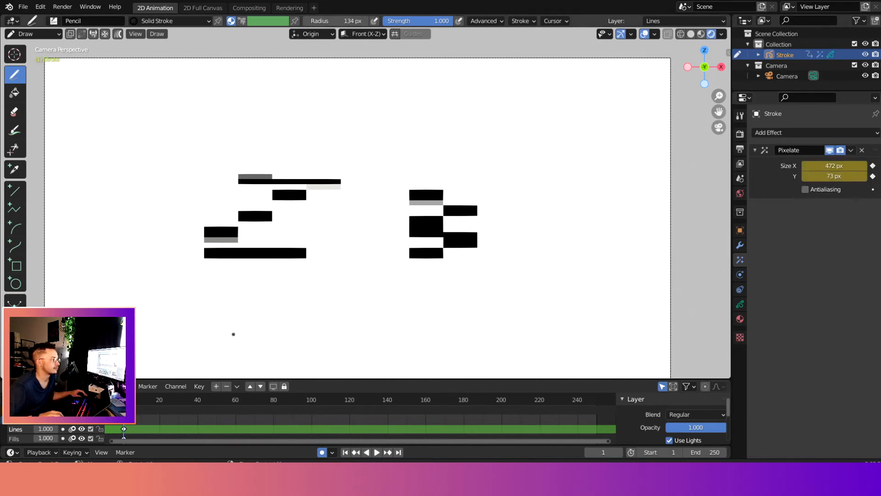
At frame 60, set the Pixelate size to 1 px.
left_click(376, 452)
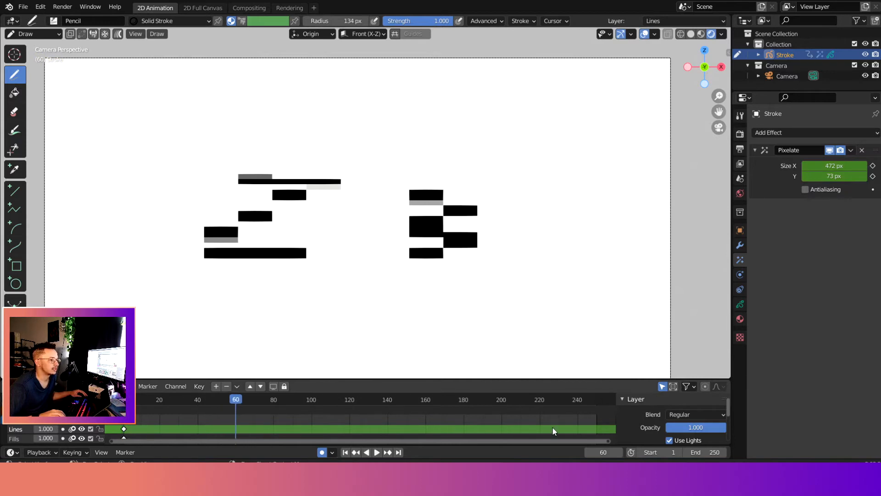
left_click(697, 452)
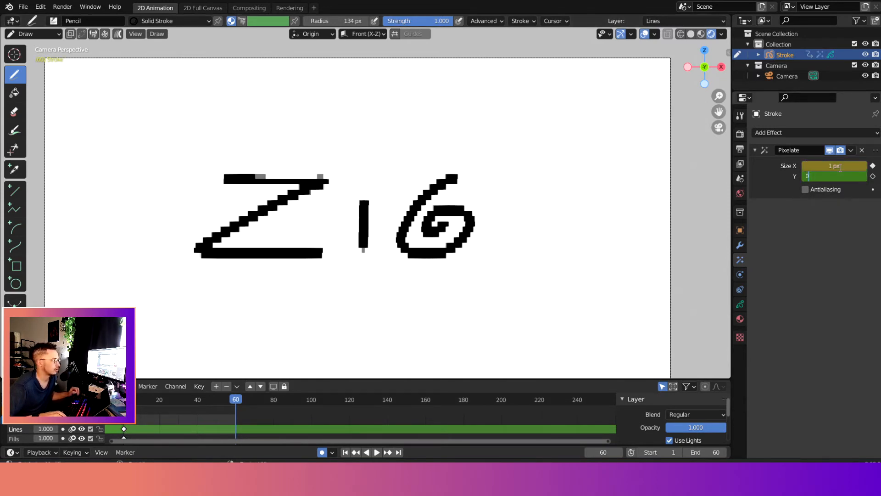
type("1 px")
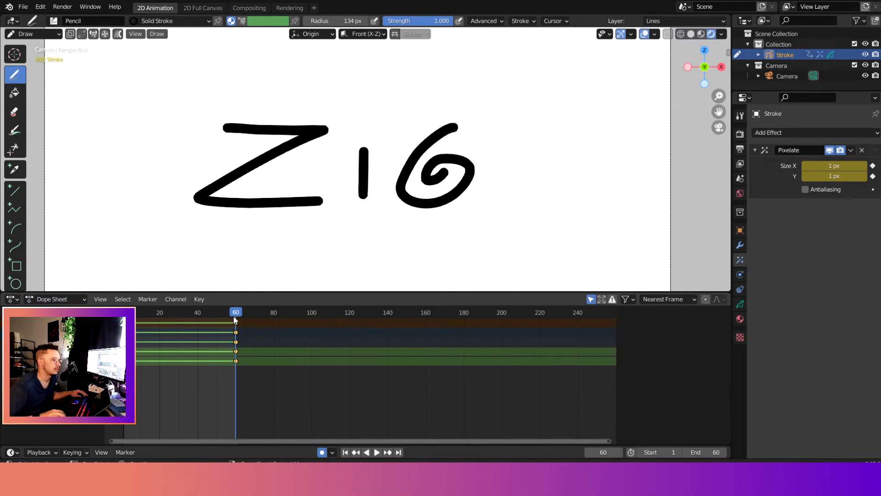
Play the animation from the start and deselect the keyframes.
left_click(372, 452)
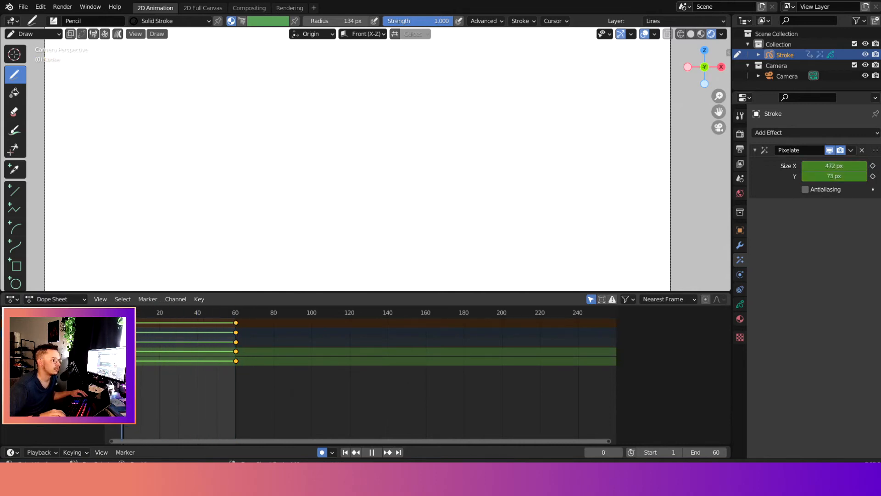
left_click(371, 451)
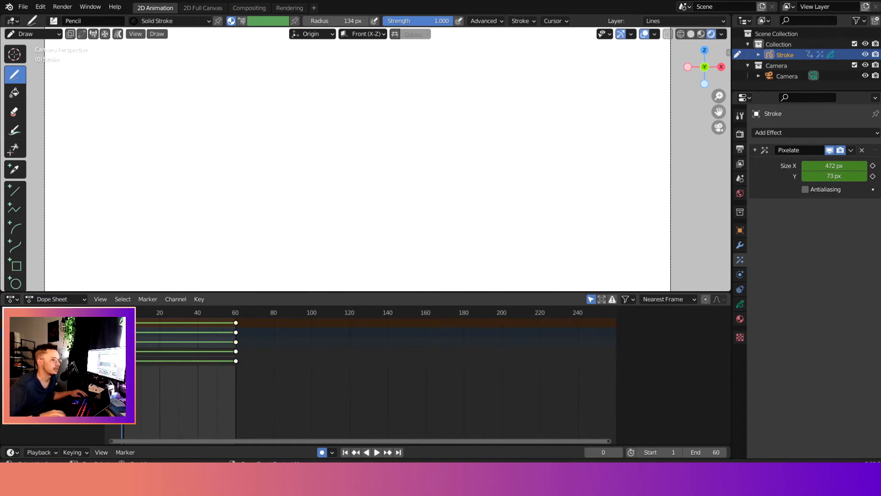
left_click(376, 452)
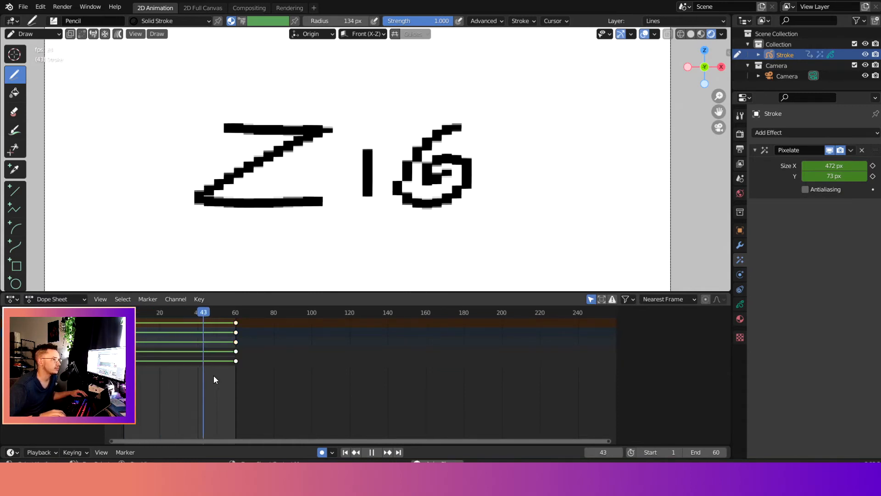
Slide the Pixelate keyframes earlier, to around frames 27 and 36.
left_click(180, 312)
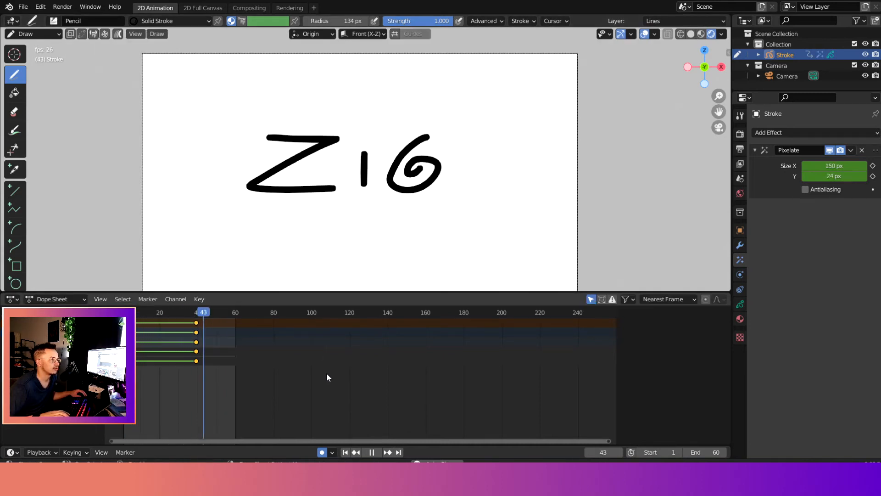
left_click(180, 312)
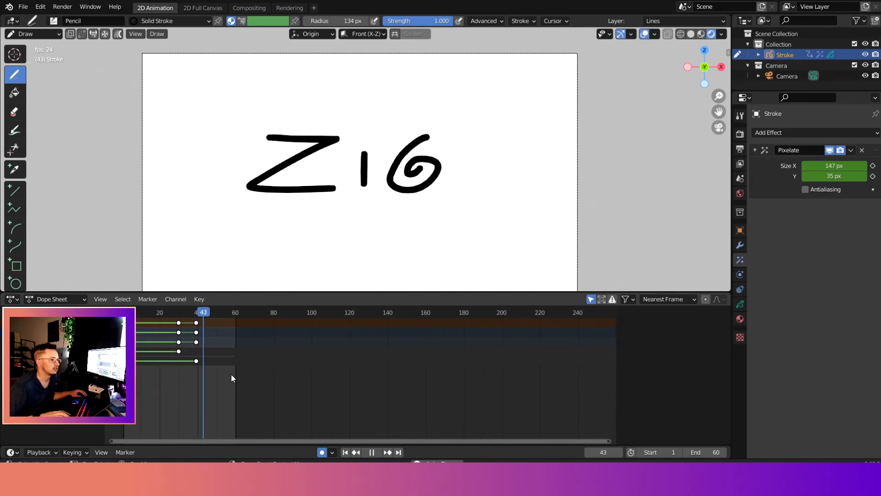
left_click(180, 312)
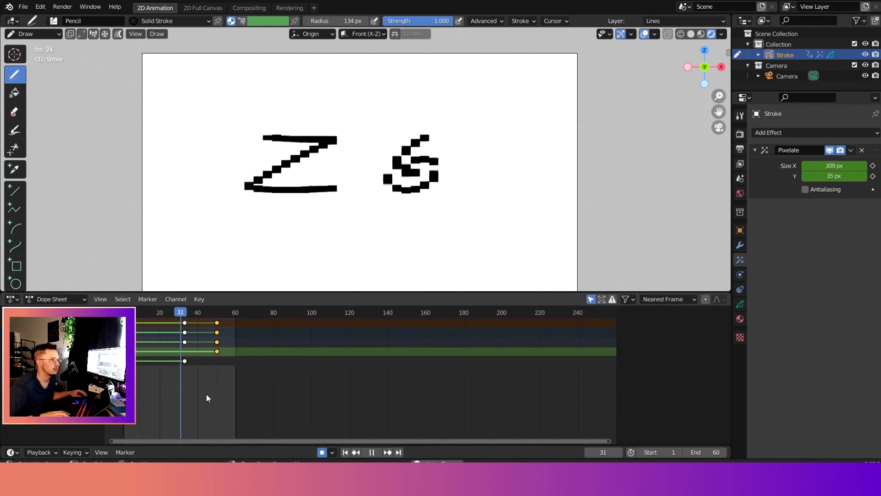
Play back the retimed animation from the beginning.
left_click(158, 312)
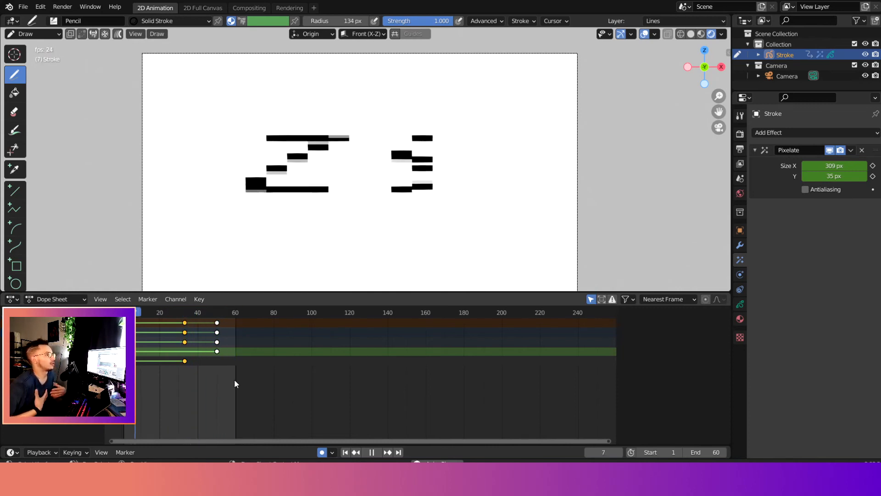
left_click(226, 312)
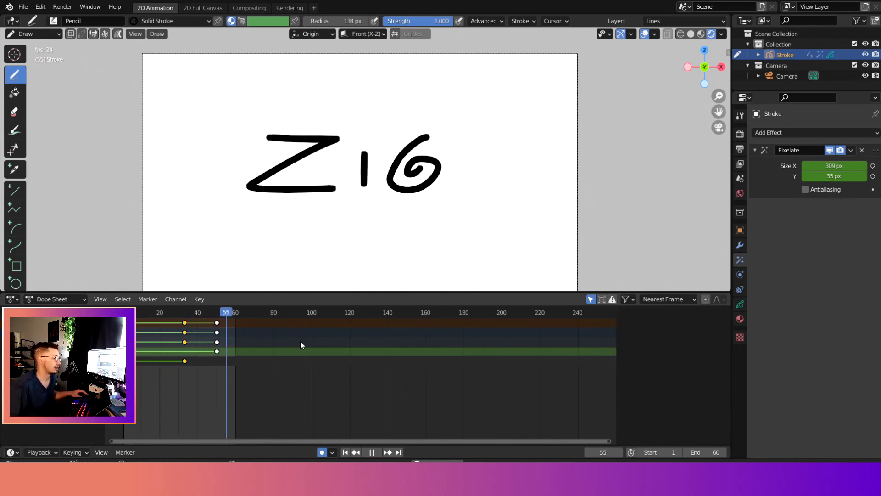
left_click(376, 452)
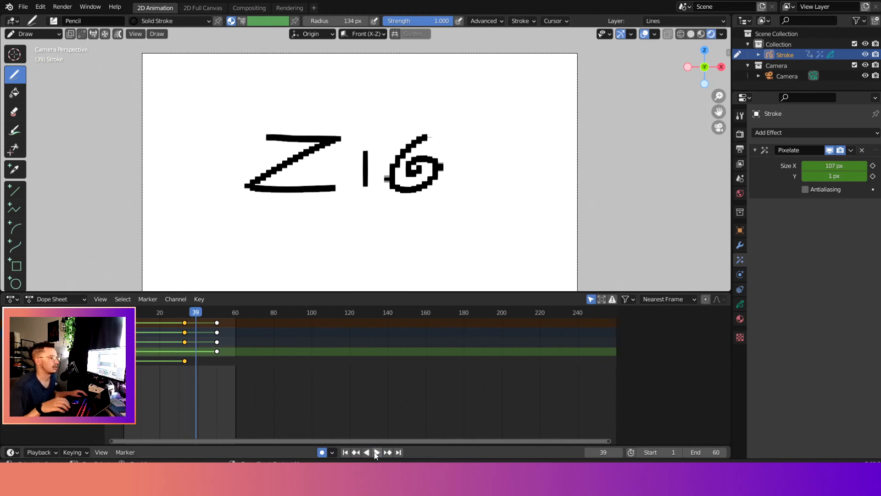
left_click(371, 452)
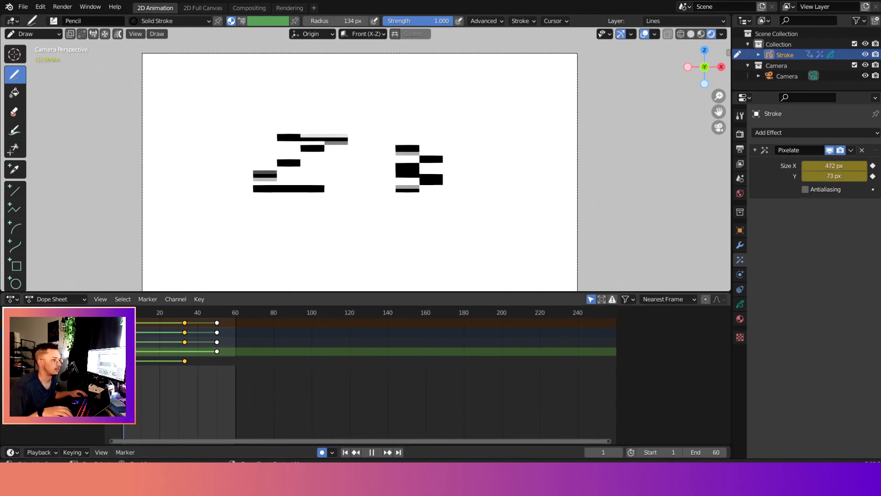
Enable and keyframe Pixelate Antialiasing, and play to check the blur.
left_click(806, 190)
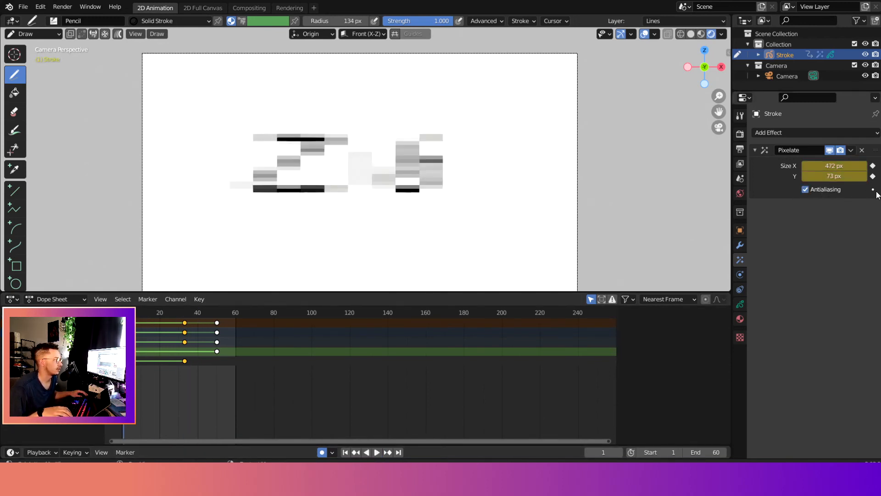
left_click(376, 452)
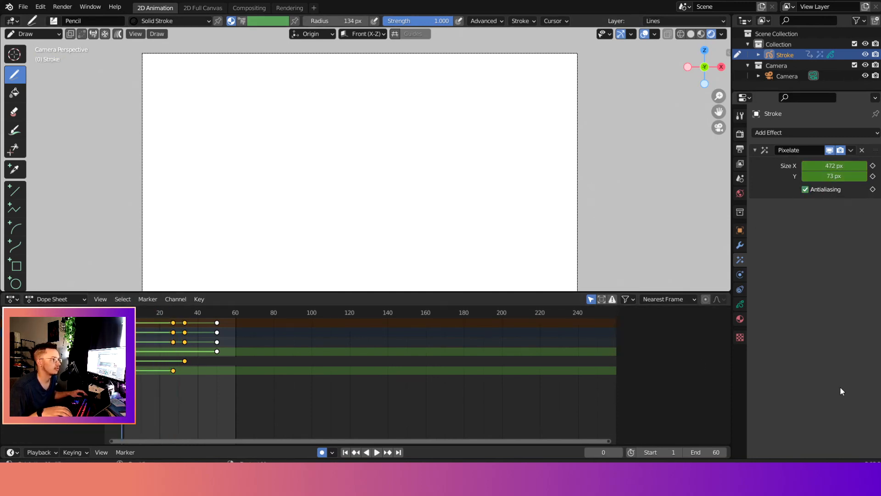
left_click(376, 451)
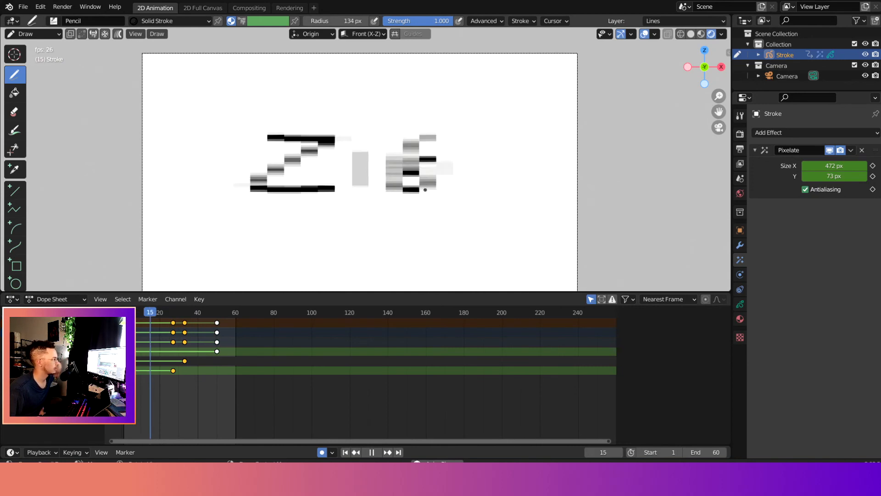
left_click(371, 452)
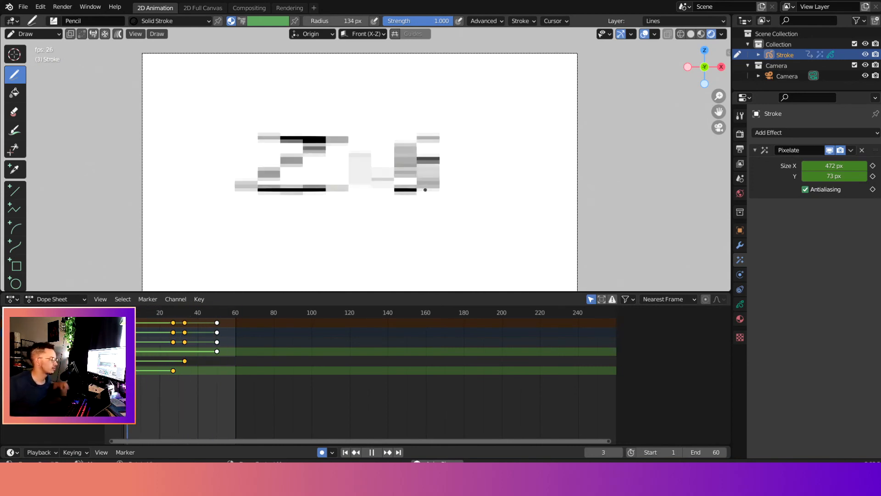